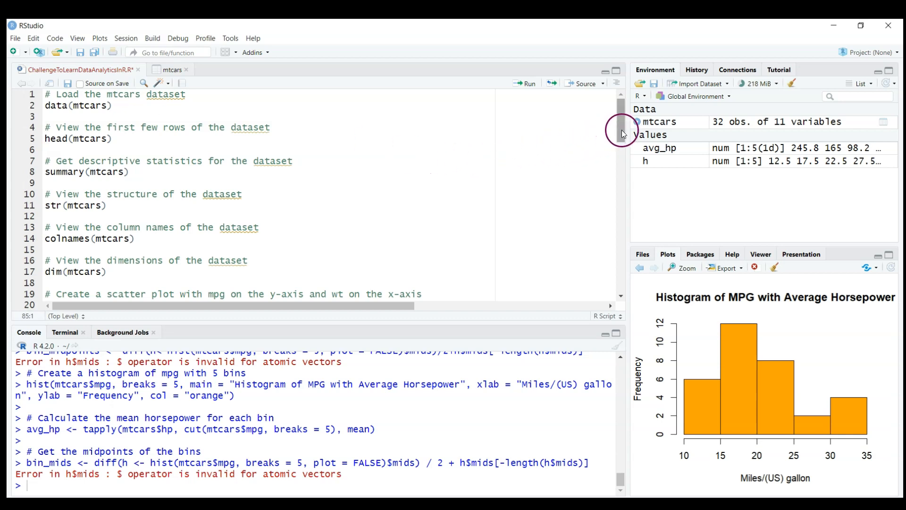
- Scroll down through the existing mtcars analysis script in the source editor
{"action": "scroll", "scroll_direction": "down", "scroll_amount": 3}
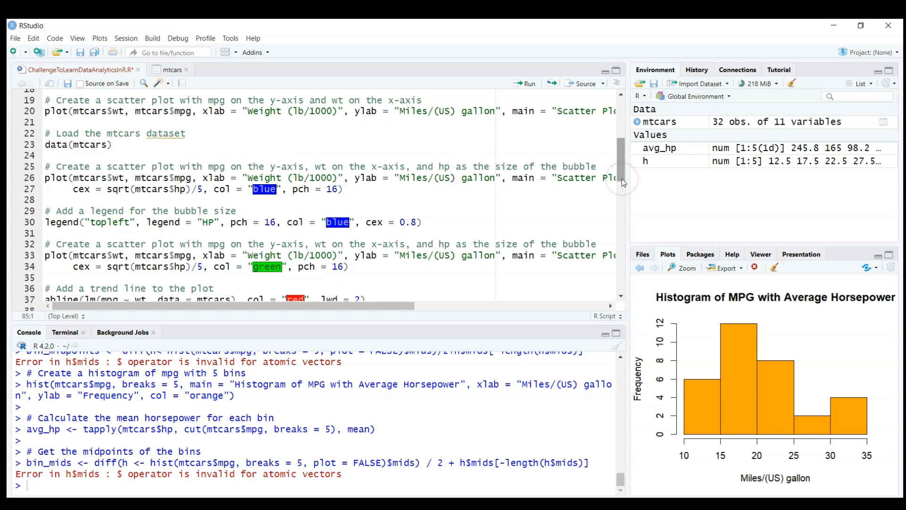
{"action": "mouse_move", "coordinate": [623, 180]}
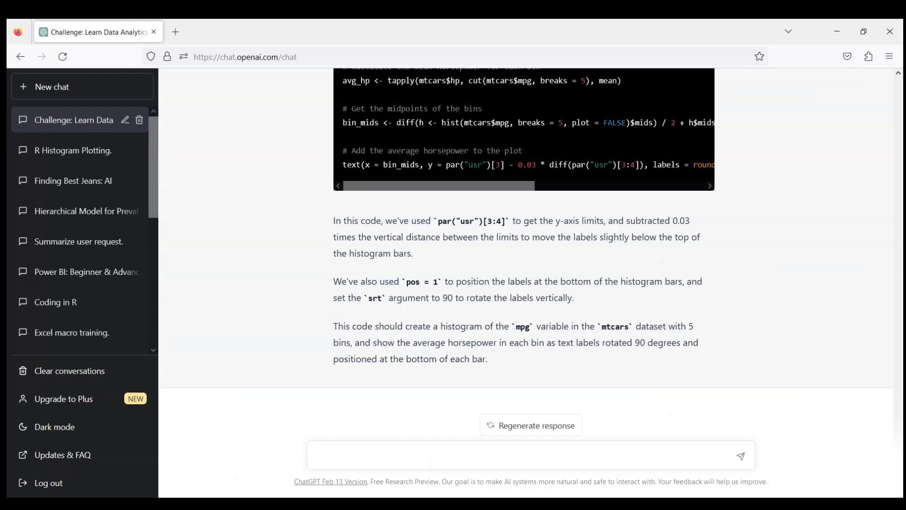
- Ask ChatGPT for R code to obtain correlations in mtcars, then copy the returned code
{"action": "left_click", "coordinate": [377, 457]}
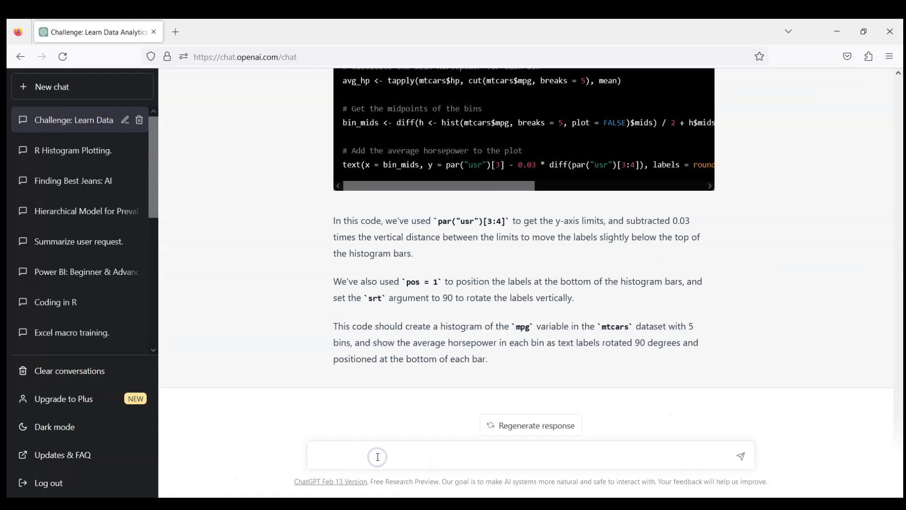
{"action": "type", "text": "P"}
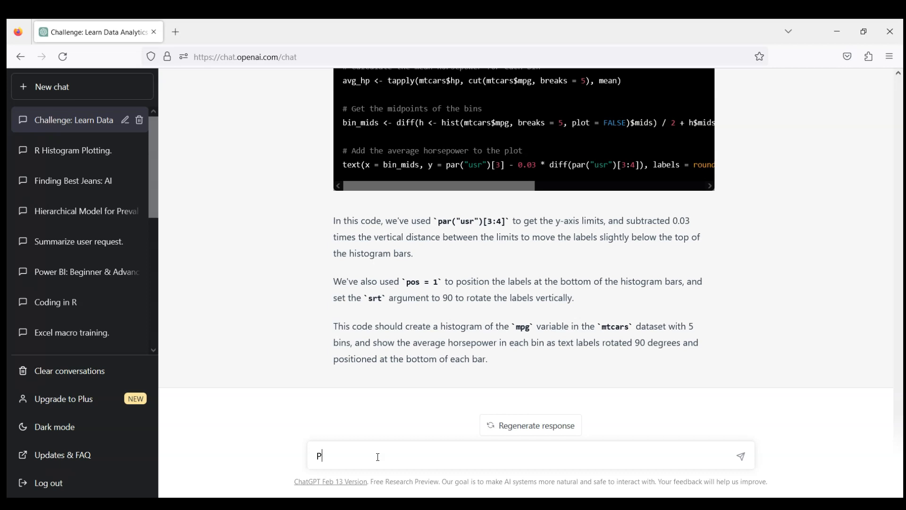
{"action": "type", "text": "lease write"}
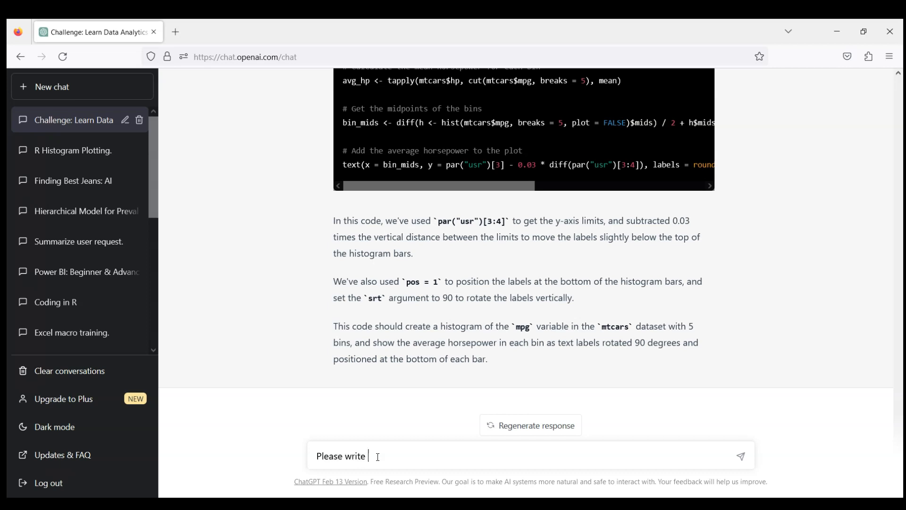
{"action": "type", "text": "a R code to"}
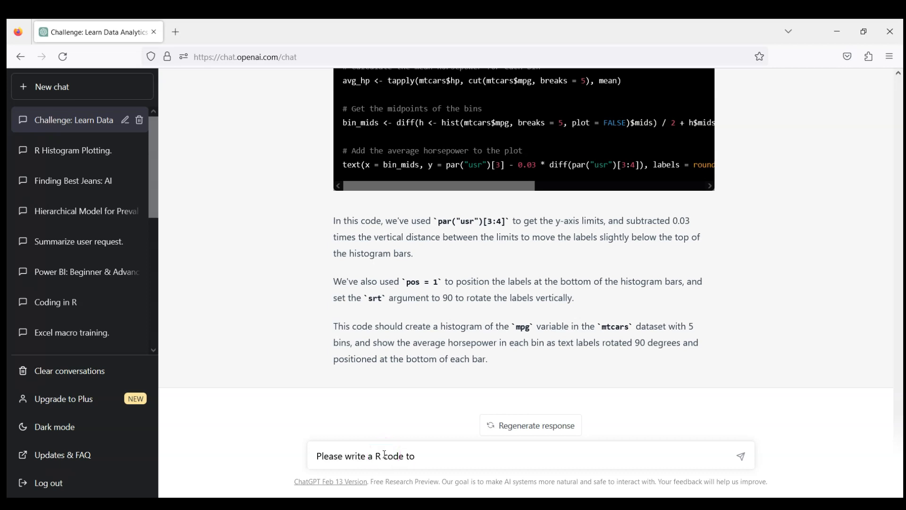
{"action": "type", "text": "obtain correlation in mtca"}
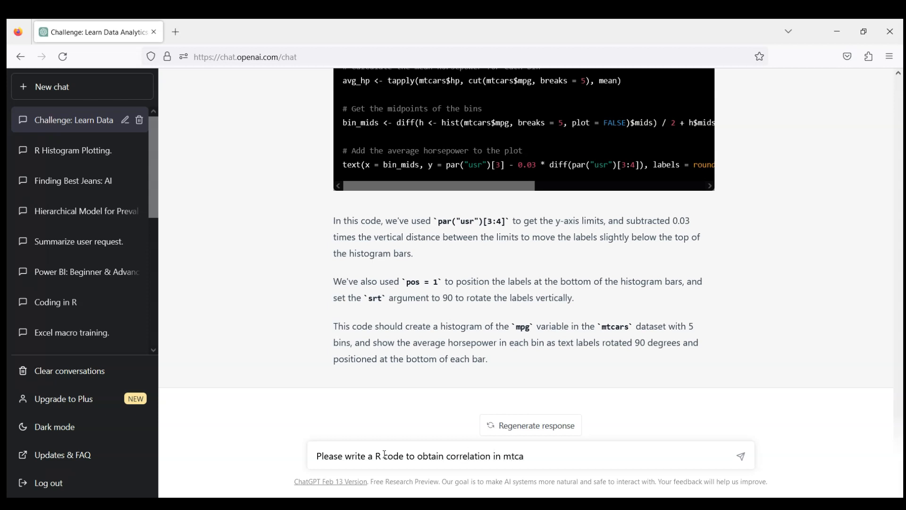
{"action": "left_click", "coordinate": [741, 456]}
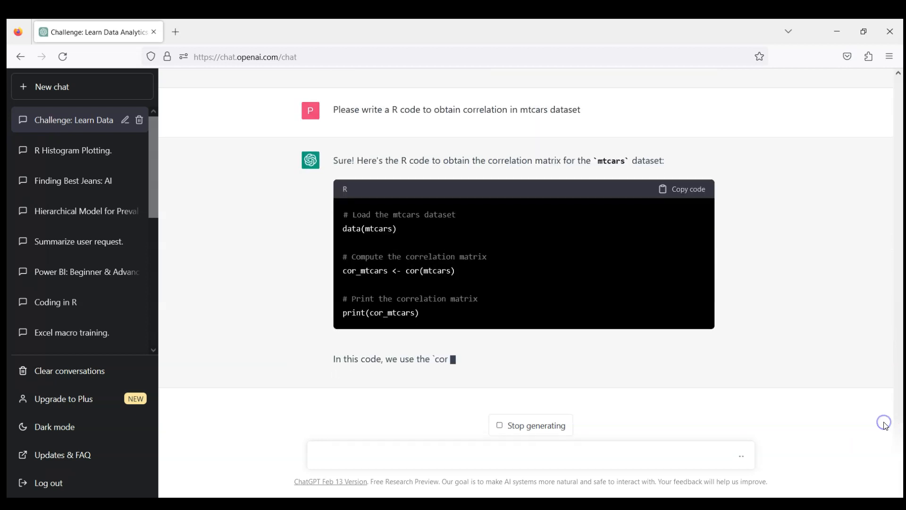
{"action": "left_click", "coordinate": [687, 188]}
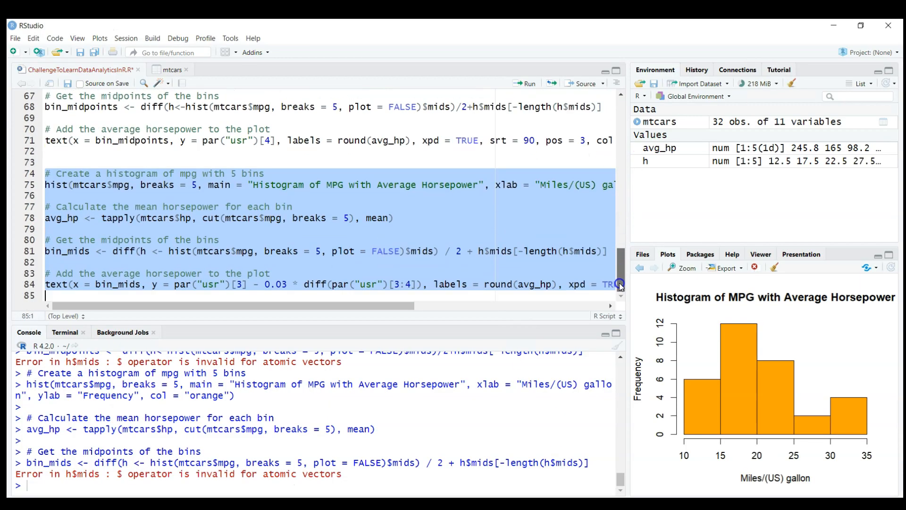
- Paste the correlation-matrix code at the script's end and select the new lines
{"action": "left_click", "coordinate": [564, 278]}
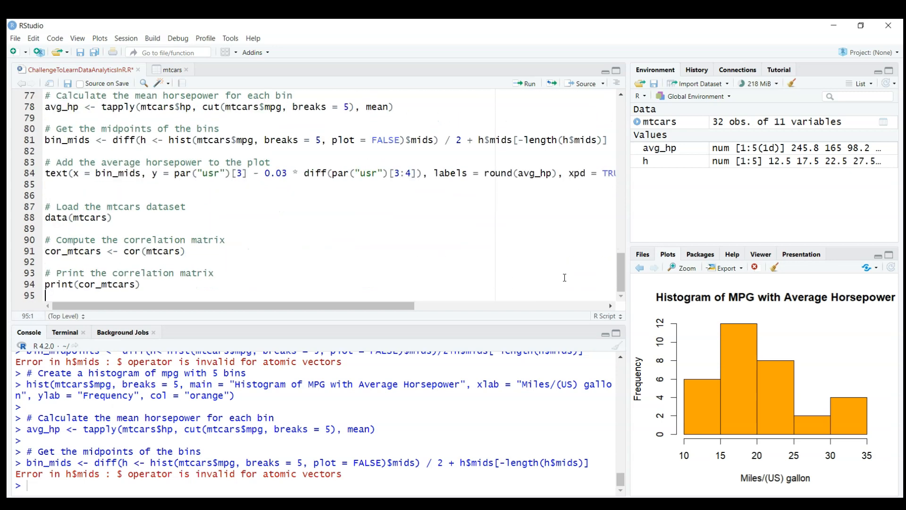
{"action": "left_click", "coordinate": [45, 195]}
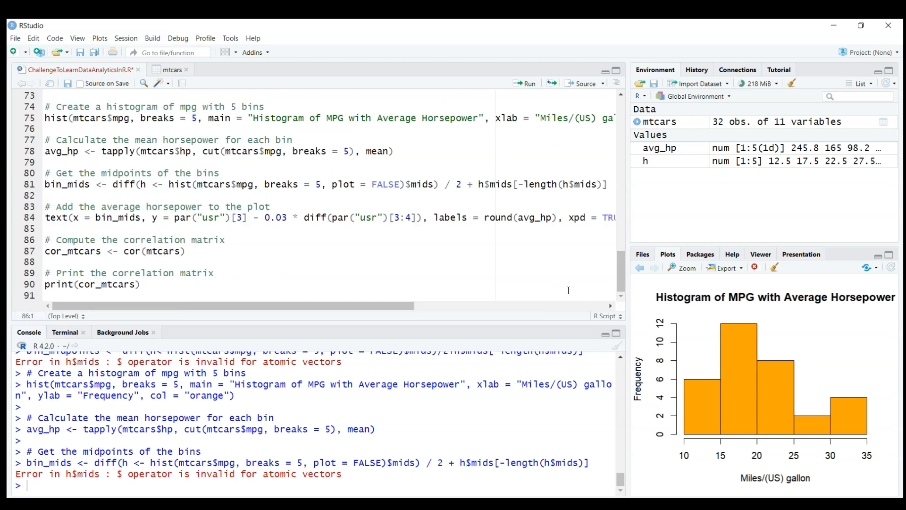
{"action": "left_click_drag", "start_coordinate": [45, 239], "coordinate": [139, 283]}
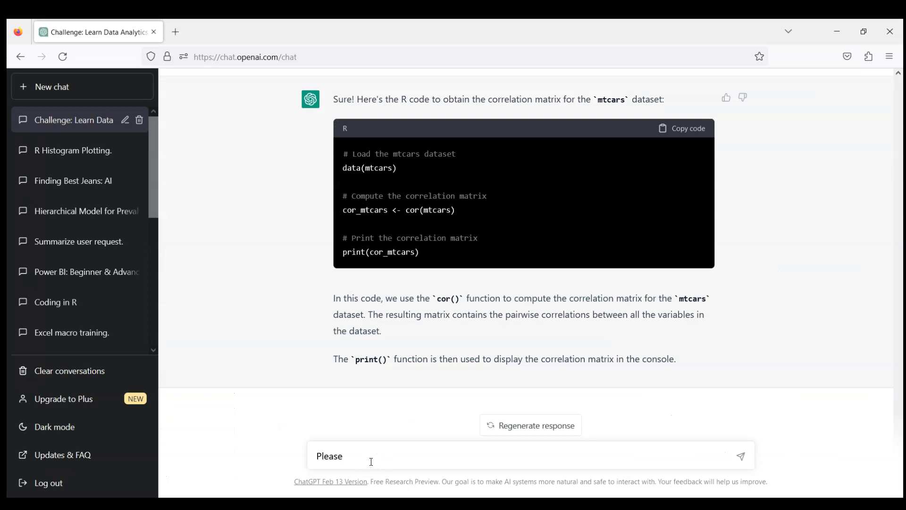
- Ask ChatGPT for code to visualize mtcars correlations and read the corrplot-based reply
{"action": "type", "text": "write a code to"}
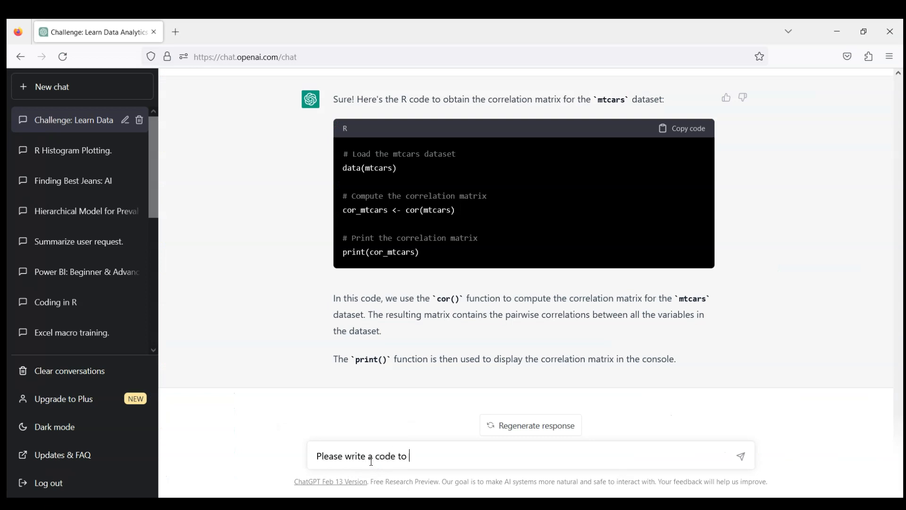
{"action": "type", "text": "visualize"}
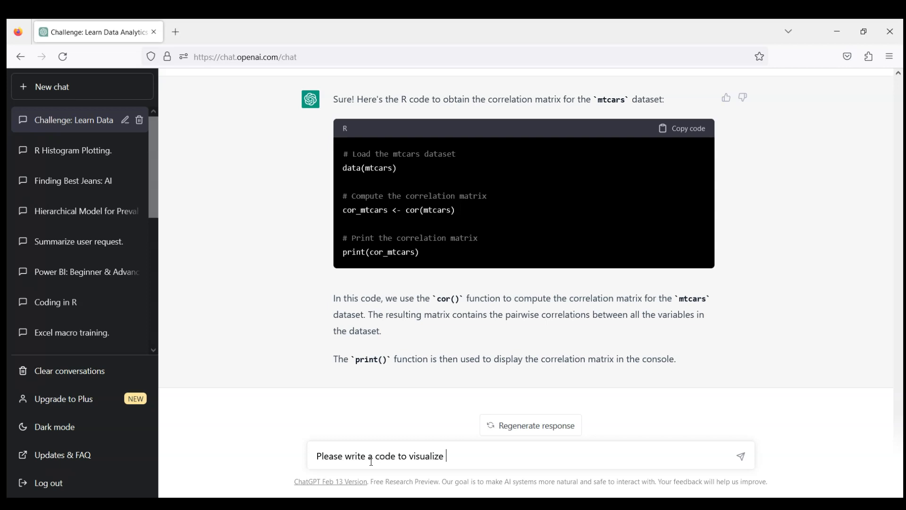
{"action": "type", "text": "correlations i"}
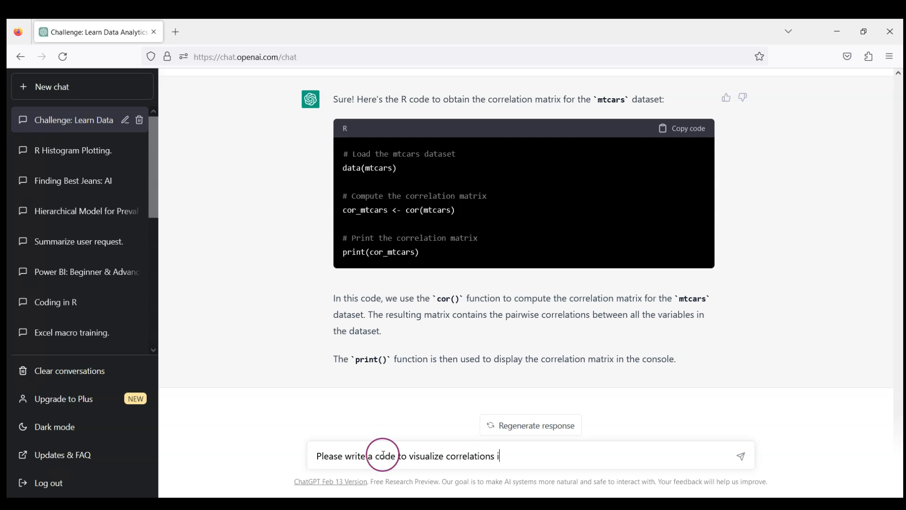
{"action": "type", "text": "n mtcars"}
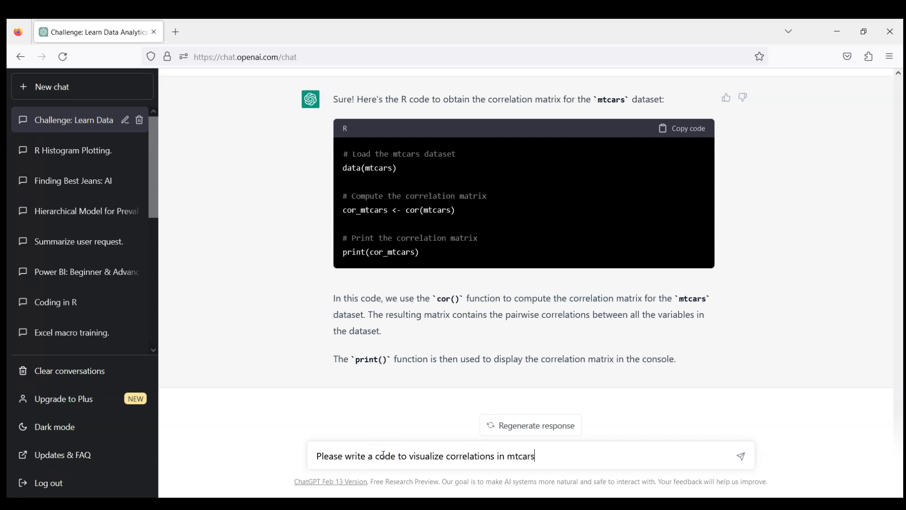
{"action": "type", "text": "datasets"}
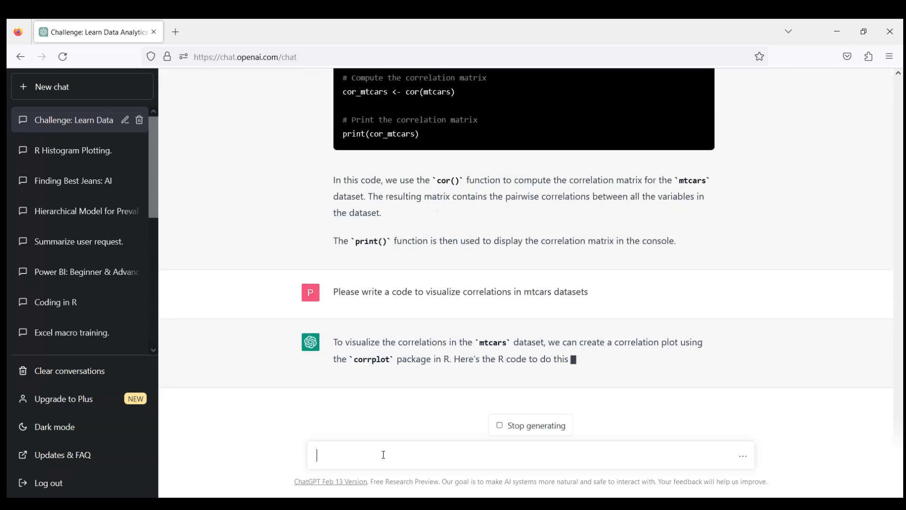
{"action": "scroll", "scroll_direction": "down", "scroll_amount": 3}
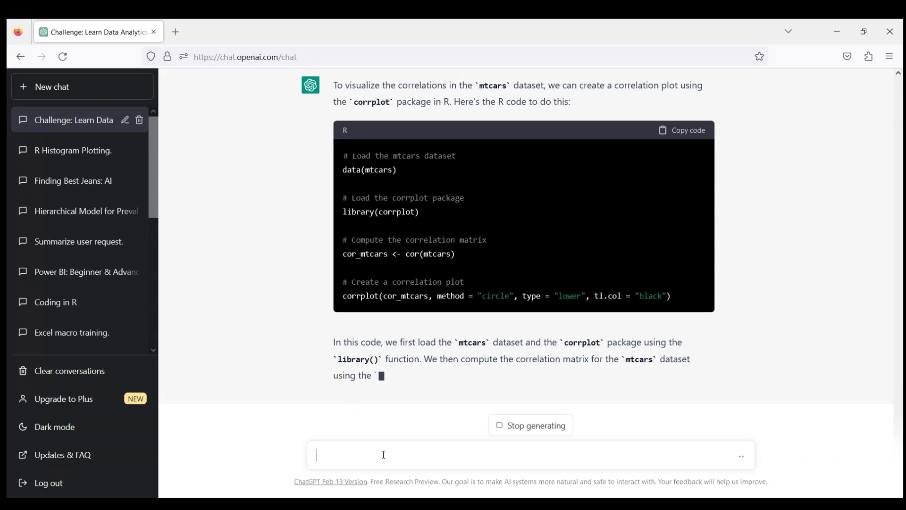
{"action": "scroll", "scroll_direction": "down", "scroll_amount": 3}
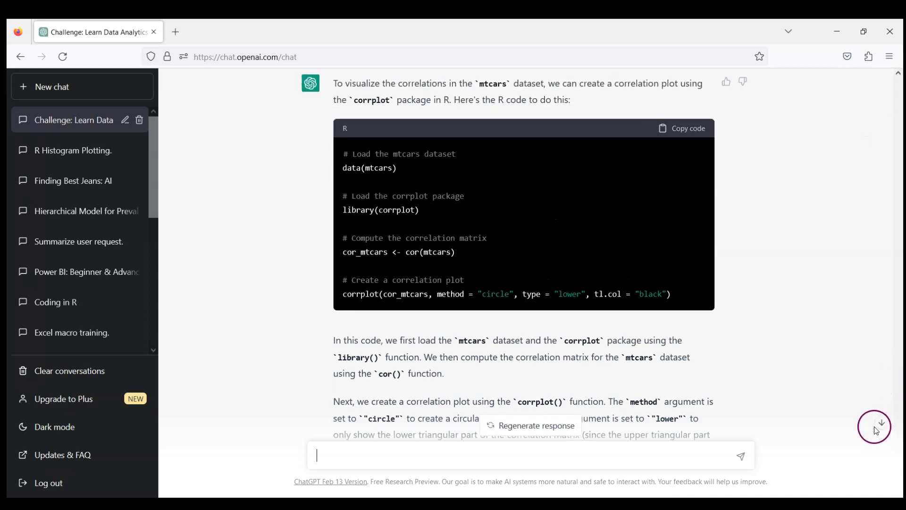
{"action": "scroll", "scroll_direction": "down", "scroll_amount": 3}
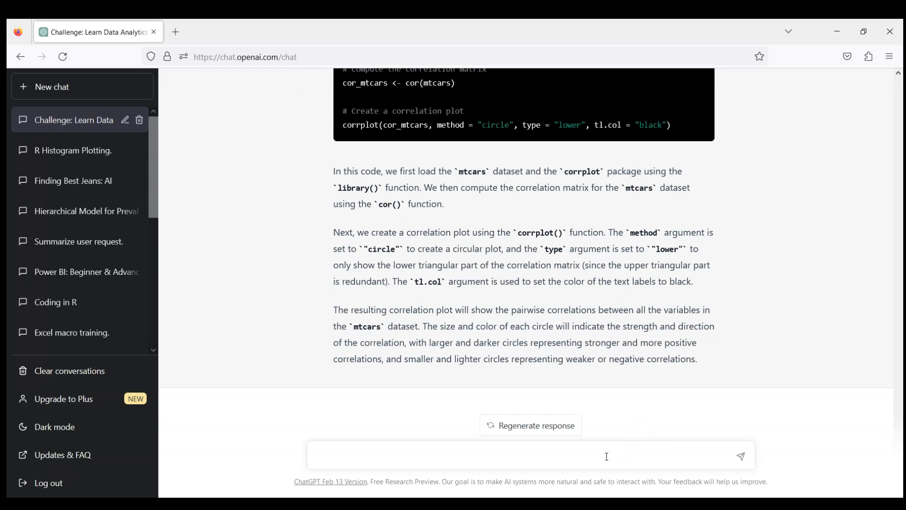
- Request corrplot code that installs the package if unavailable, then copy the updated code
{"action": "type", "text": "Please update the code to check if librar"}
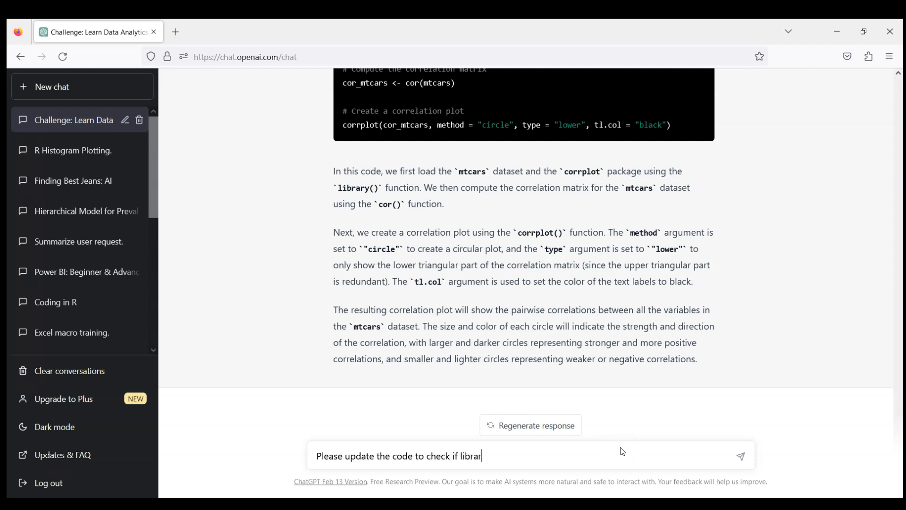
{"action": "type", "text": "y is installed and install"}
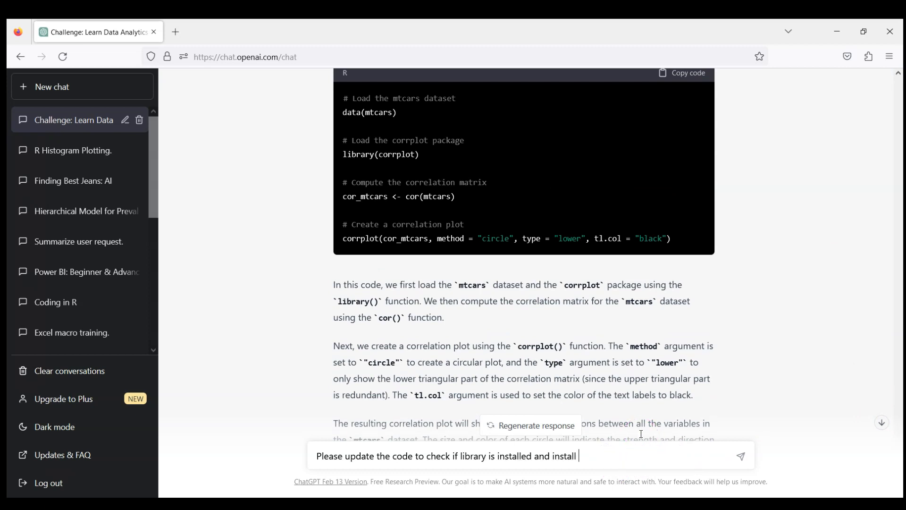
{"action": "type", "text": "it if it is not availabl"}
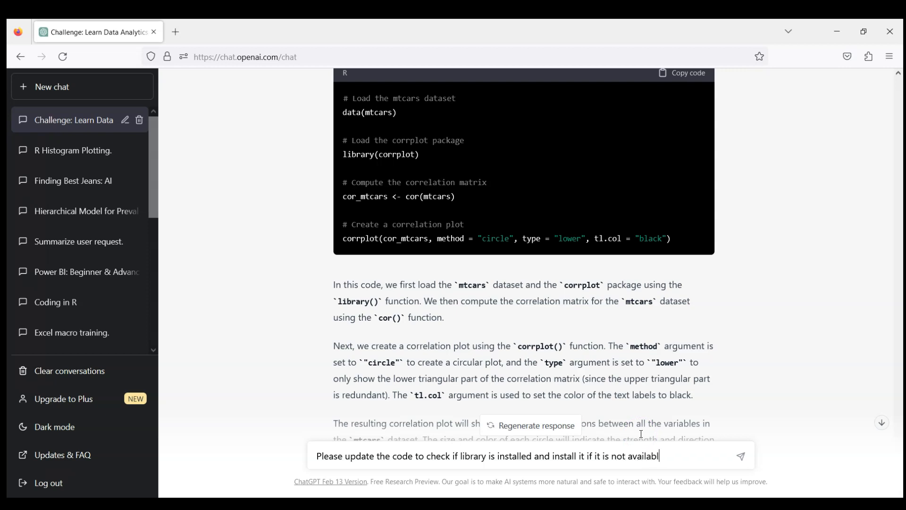
{"action": "left_click", "coordinate": [740, 456]}
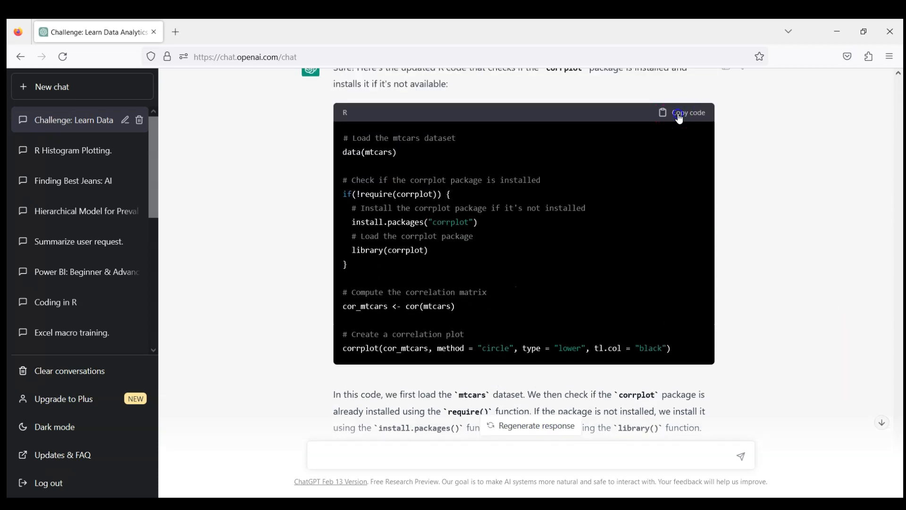
{"action": "left_click", "coordinate": [687, 112]}
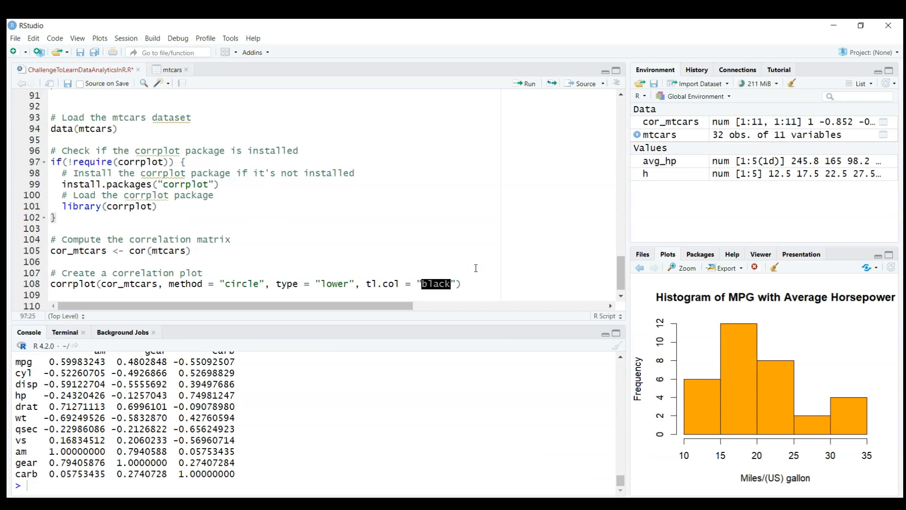
- Paste the install-if-missing corrplot code, select it, and run it to draw the lower-triangle plot
{"action": "left_click", "coordinate": [52, 173]}
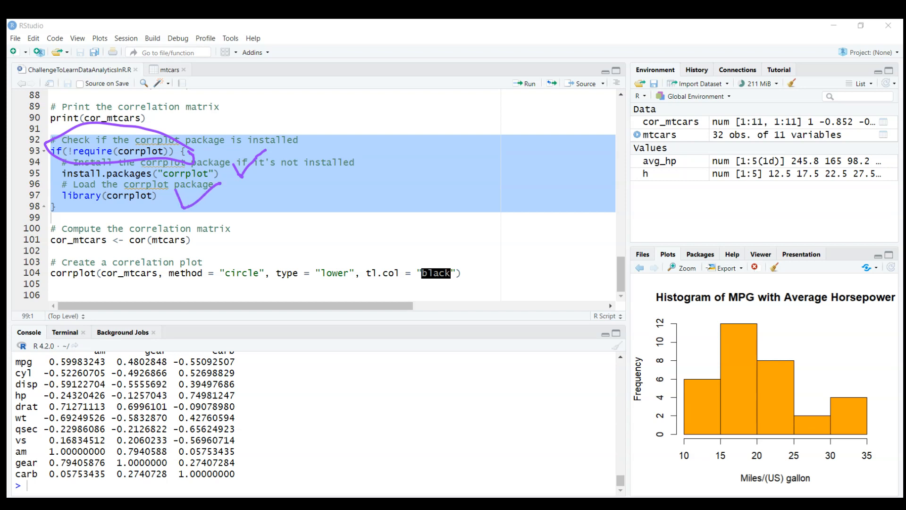
{"action": "left_click", "coordinate": [215, 220]}
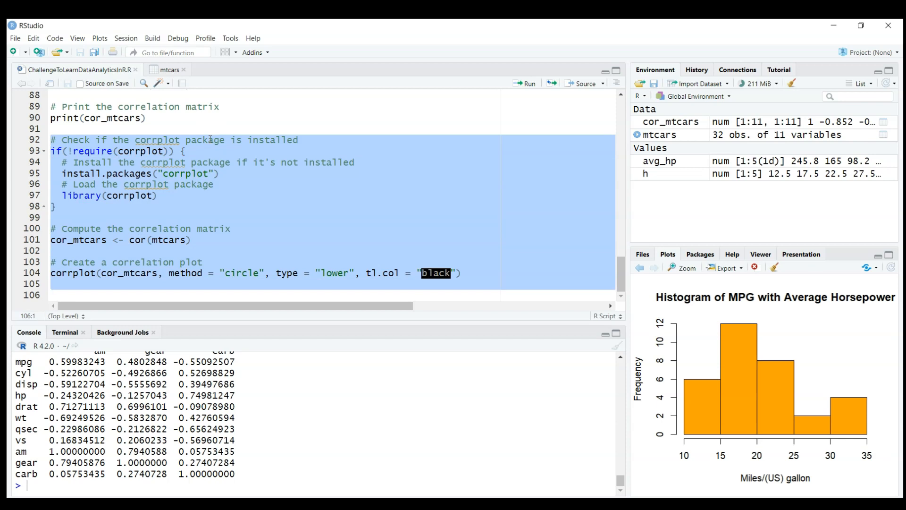
{"action": "left_click", "coordinate": [525, 83]}
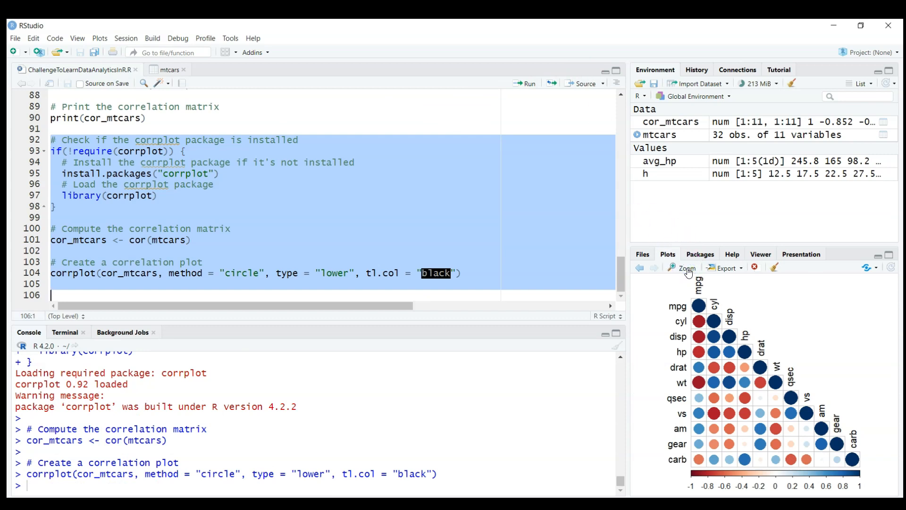
- Open the lower-triangle circle correlation plot in a separate enlarged zoom window
{"action": "left_click", "coordinate": [682, 268]}
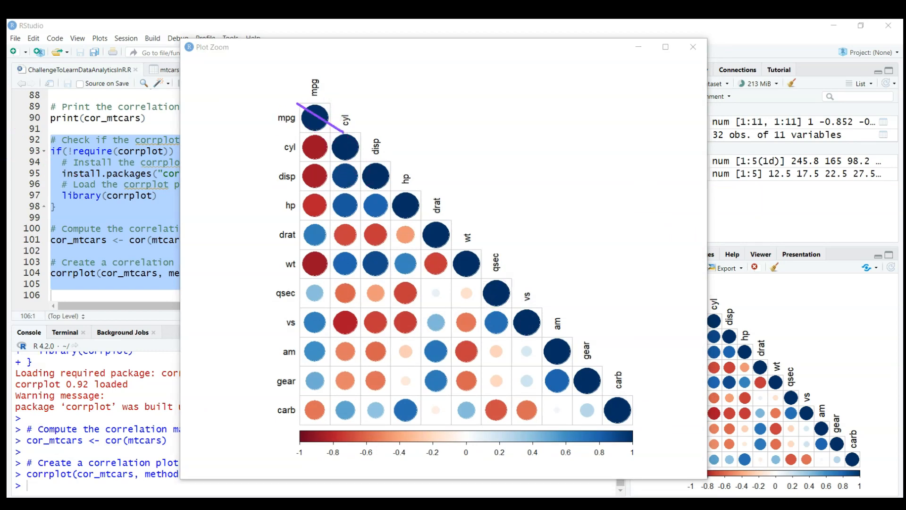
{"action": "left_click_drag", "start_coordinate": [298, 103], "coordinate": [587, 355]}
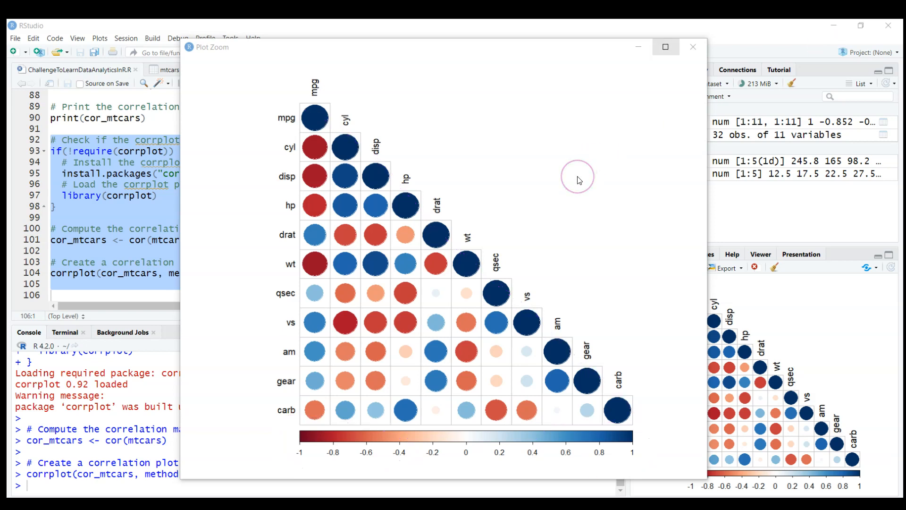
{"action": "mouse_move", "coordinate": [431, 416]}
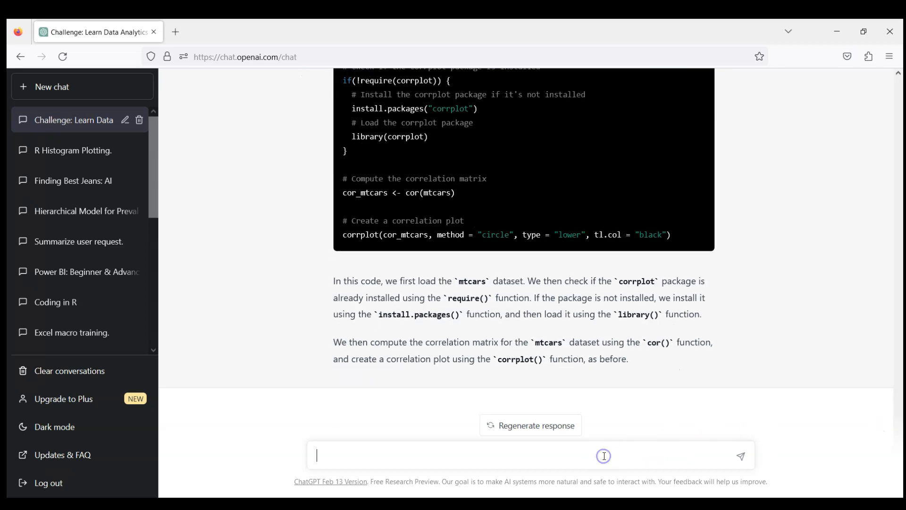
- Thank ChatGPT and ask it to add correlation coefficient values to the corrplot
{"action": "type", "text": "Thank you,"}
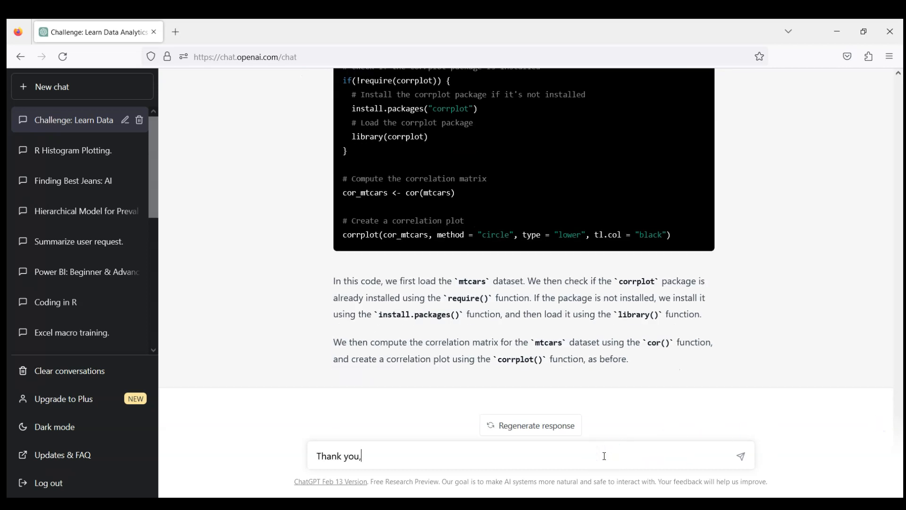
{"action": "type", "text": "it was good! Can you ad"}
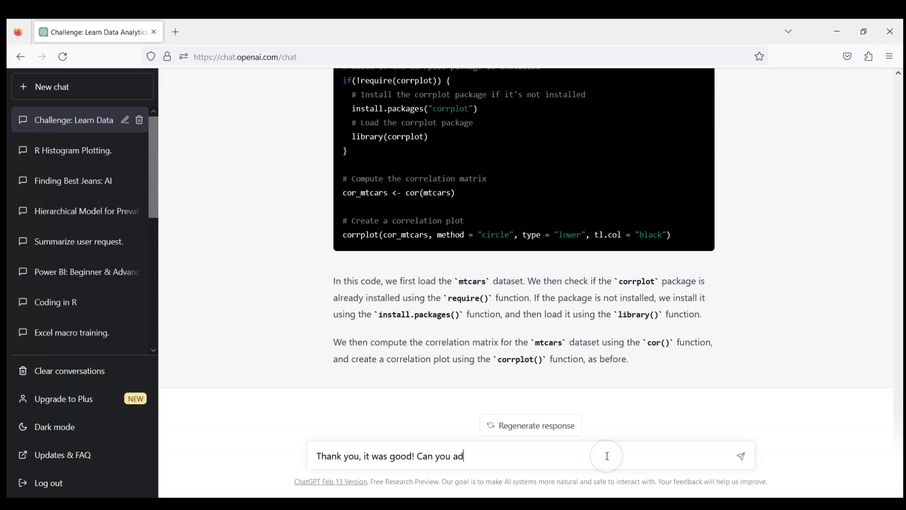
{"action": "type", "text": "d to the corrplot also the co"}
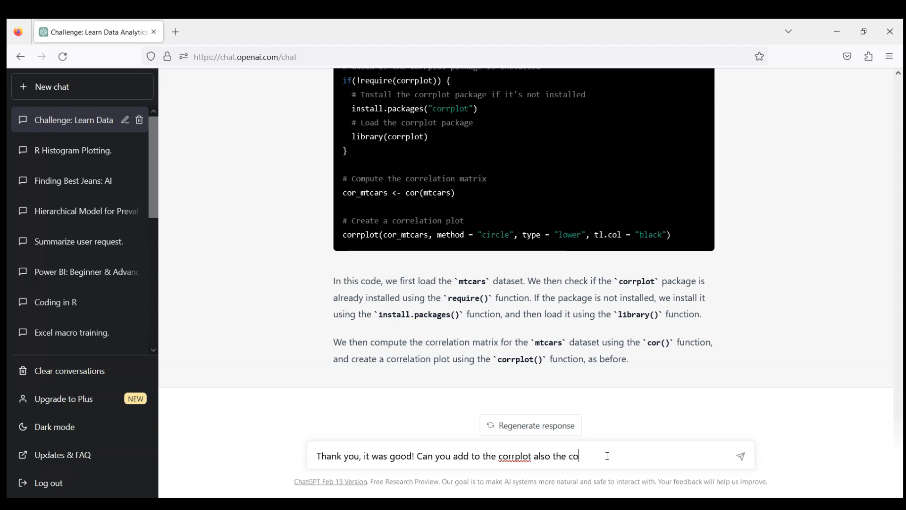
{"action": "type", "text": "rrelation"}
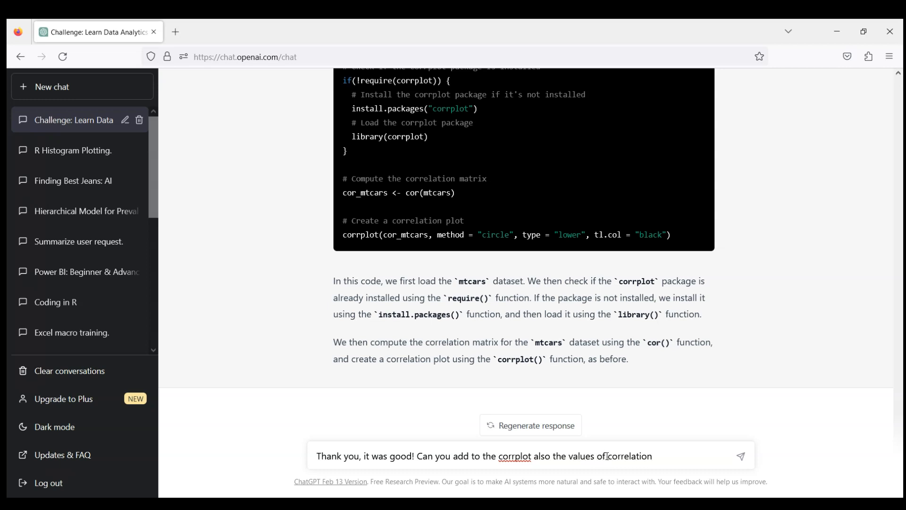
{"action": "left_click", "coordinate": [740, 456]}
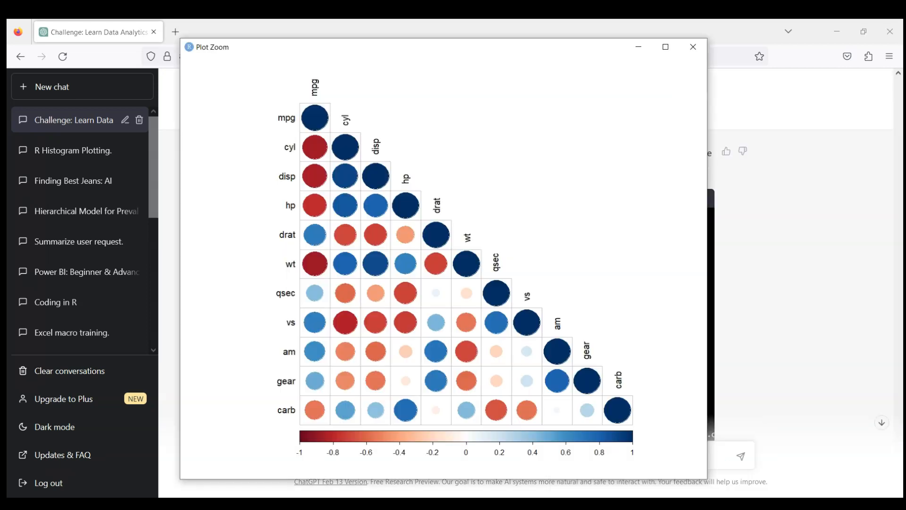
- Run the addCoef.col corrplot code and enlarge the plot showing coefficient values
{"action": "left_click", "coordinate": [693, 47]}
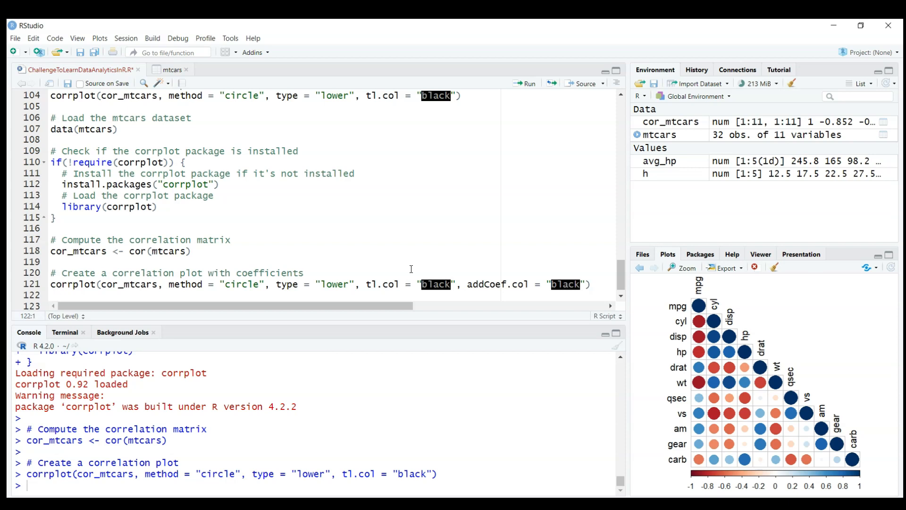
{"action": "left_click", "coordinate": [158, 207]}
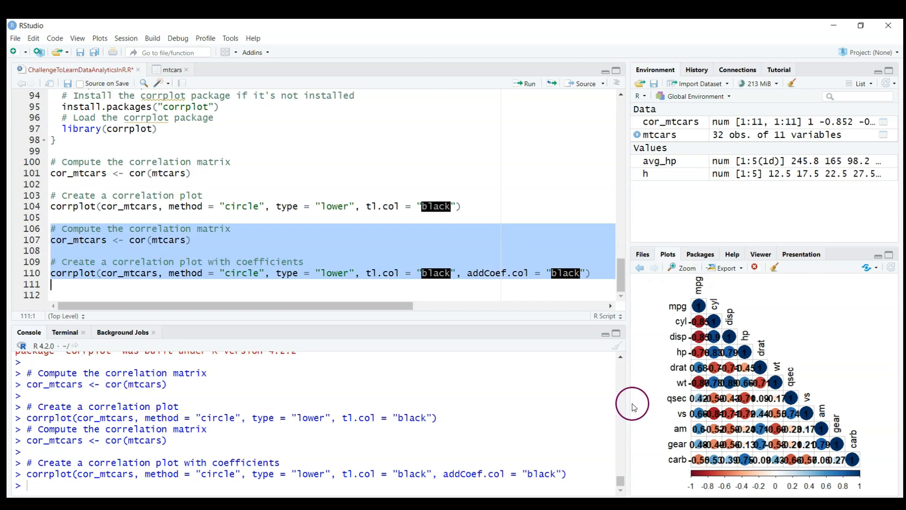
{"action": "left_click", "coordinate": [682, 267]}
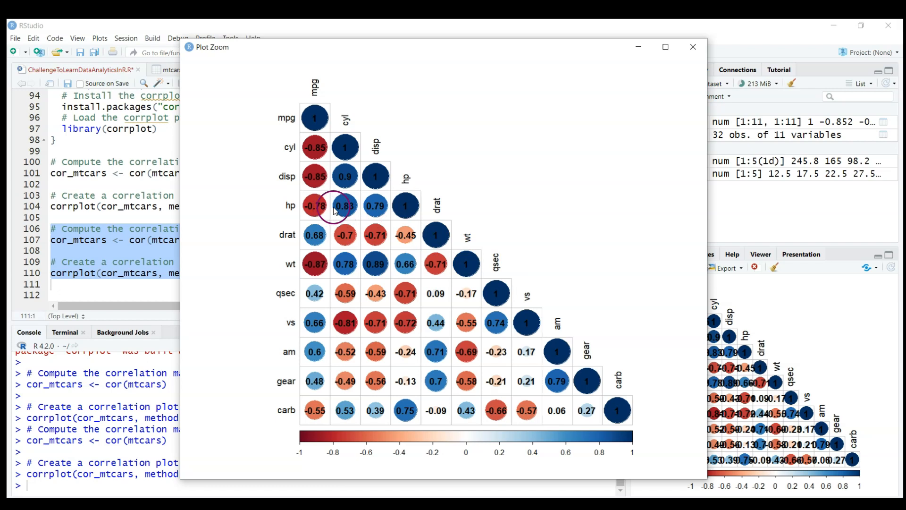
{"action": "mouse_move", "coordinate": [473, 226]}
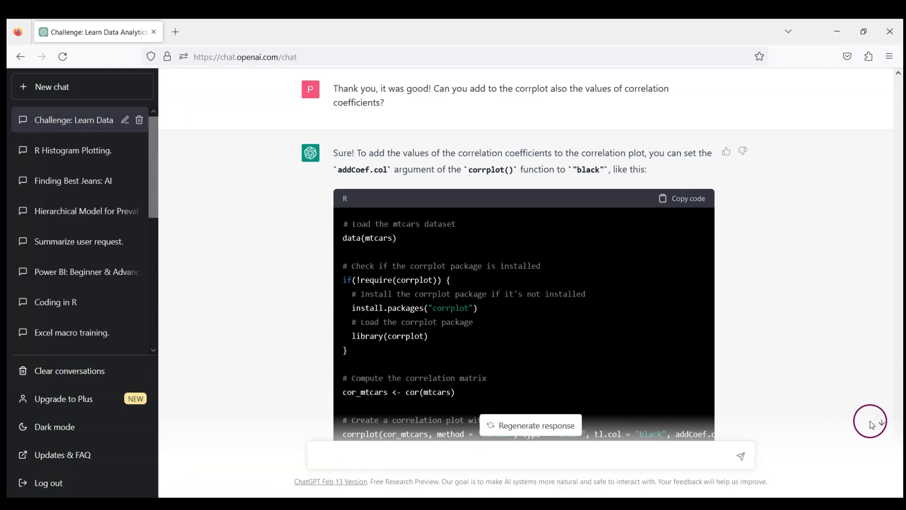
- Ask for circles below the main diagonal and coefficients above it, then copy the code
{"action": "scroll", "scroll_direction": "down", "scroll_amount": 3}
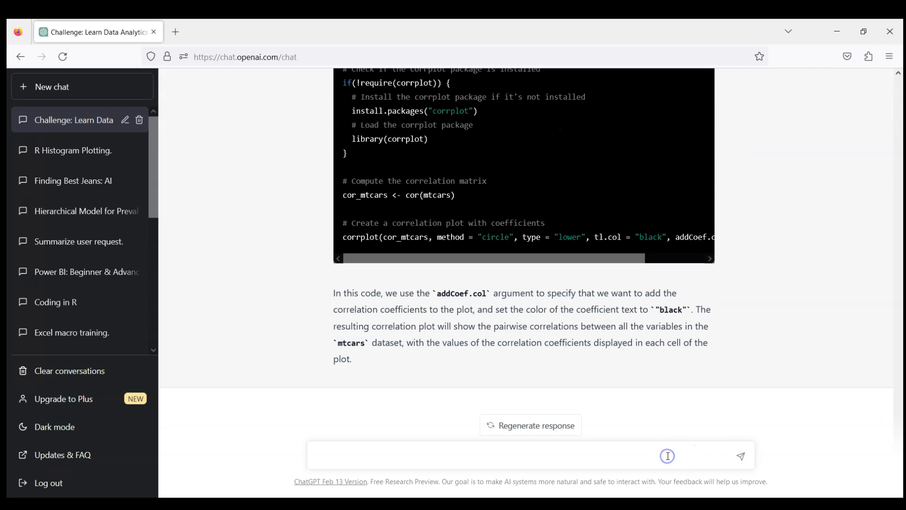
{"action": "type", "text": "Please update corr"}
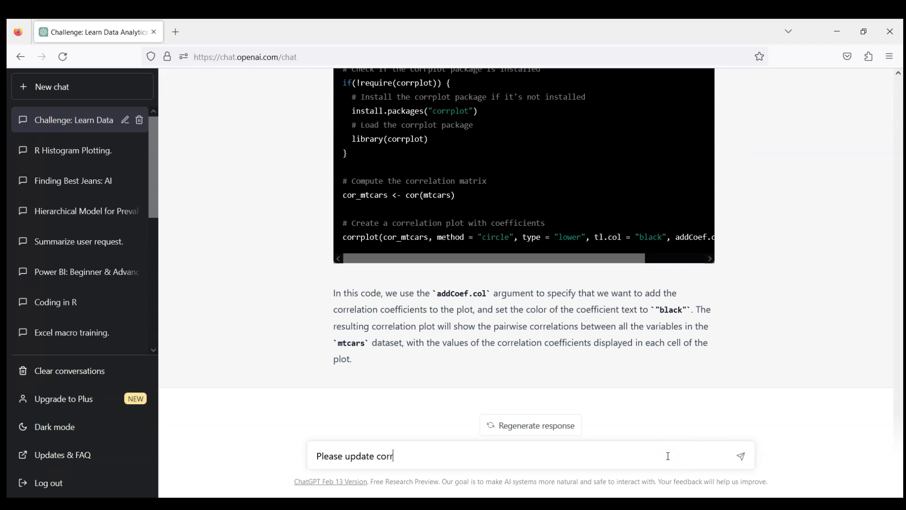
{"action": "type", "text": "plot to have"}
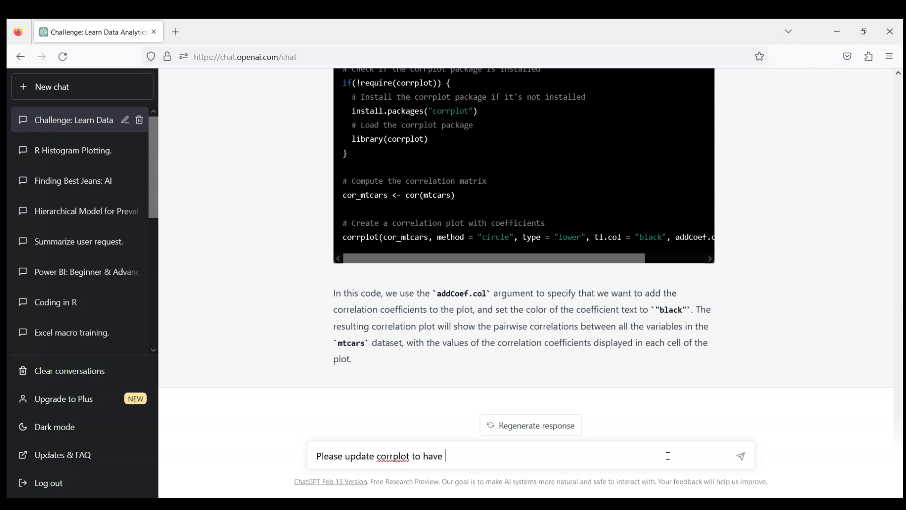
{"action": "type", "text": "just circles under the"}
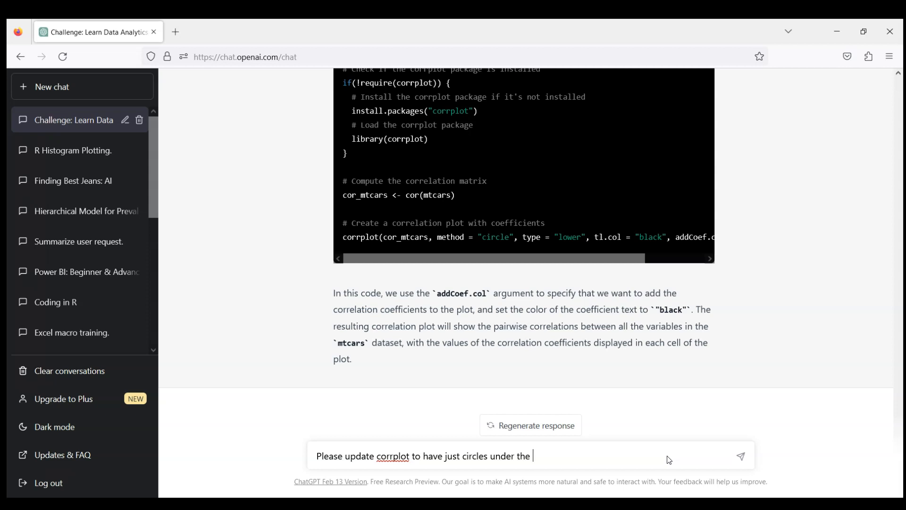
{"action": "type", "text": "main diagonal and values of c"}
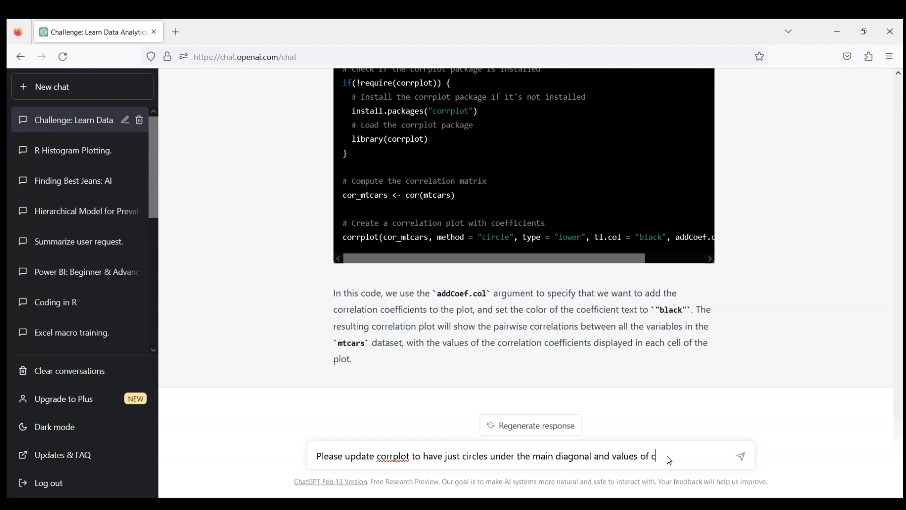
{"action": "type", "text": "orrelations above"}
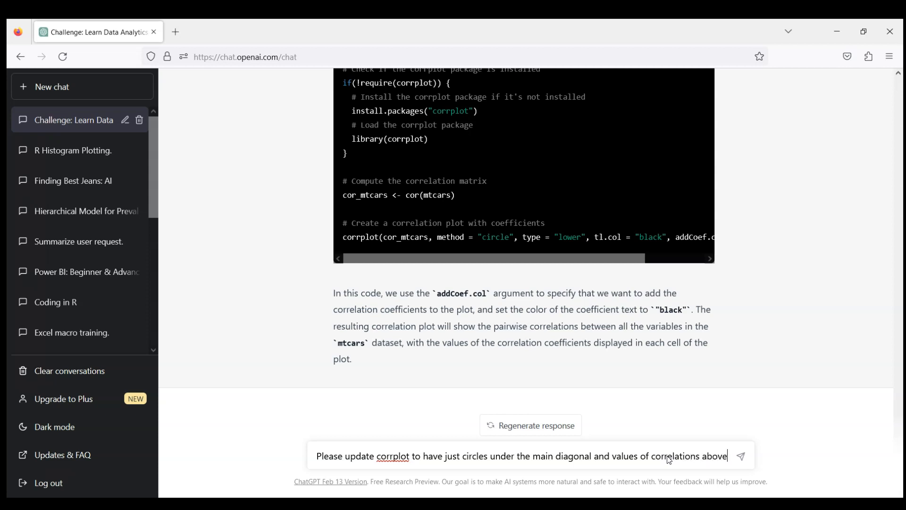
{"action": "type", "text": "the main"}
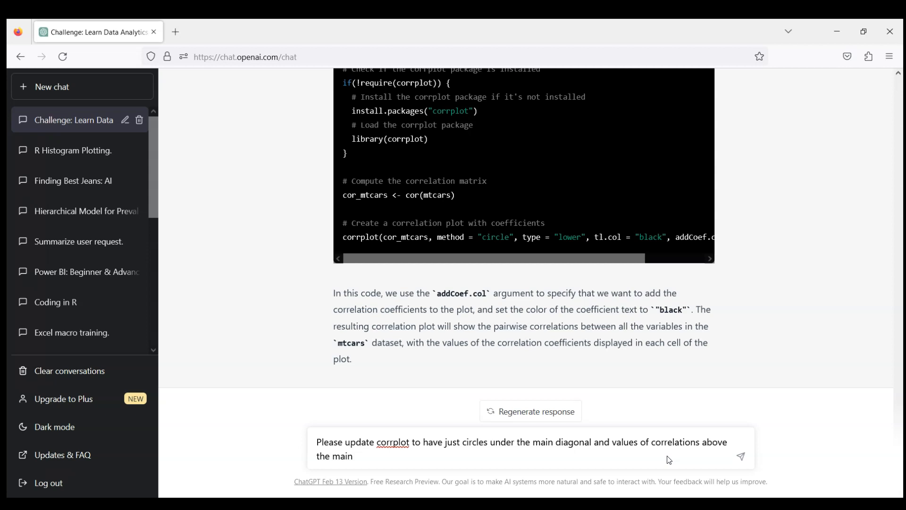
{"action": "left_click", "coordinate": [741, 456]}
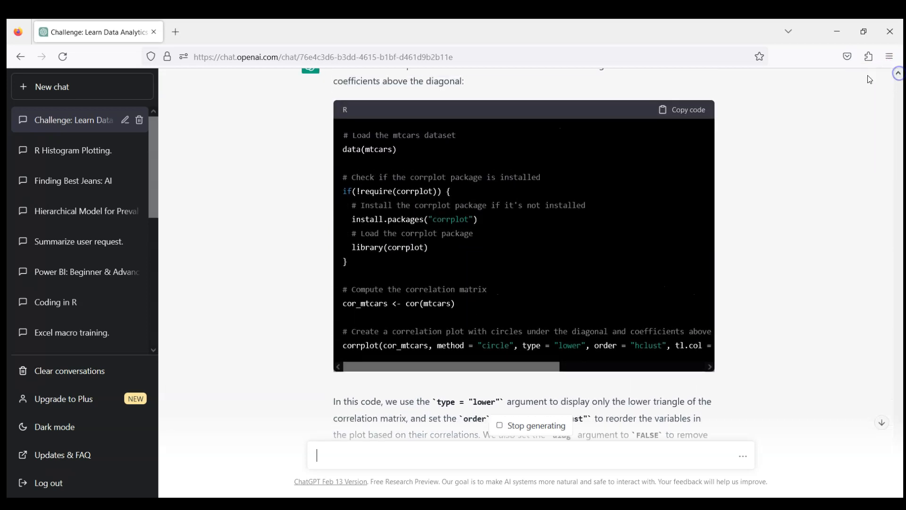
{"action": "left_click", "coordinate": [682, 110]}
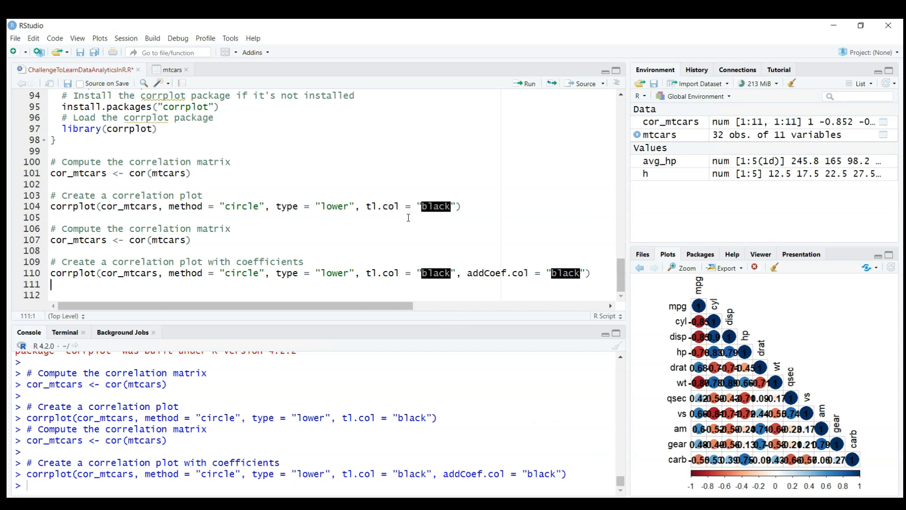
- View the clustered lower-triangle corrplot with coefficients enlarged, then go back to ChatGPT
{"action": "scroll", "scroll_direction": "down", "scroll_amount": 3}
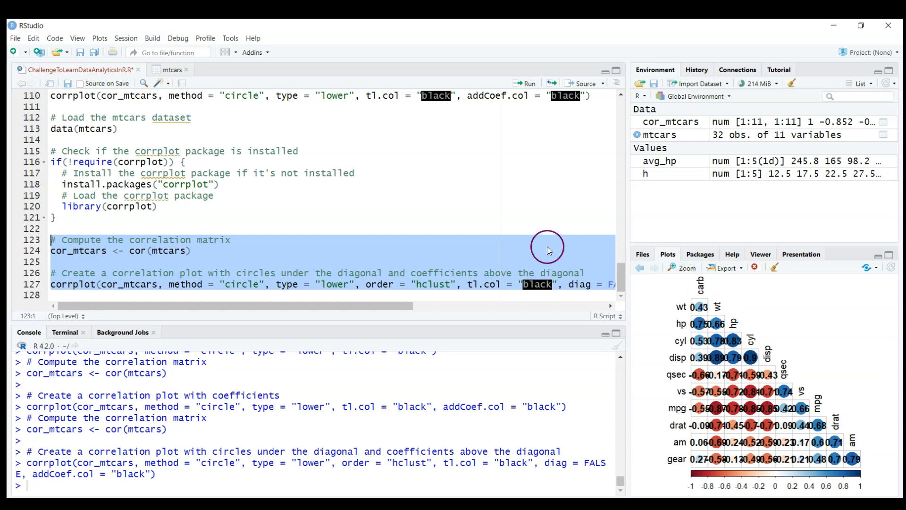
{"action": "mouse_move", "coordinate": [693, 317]}
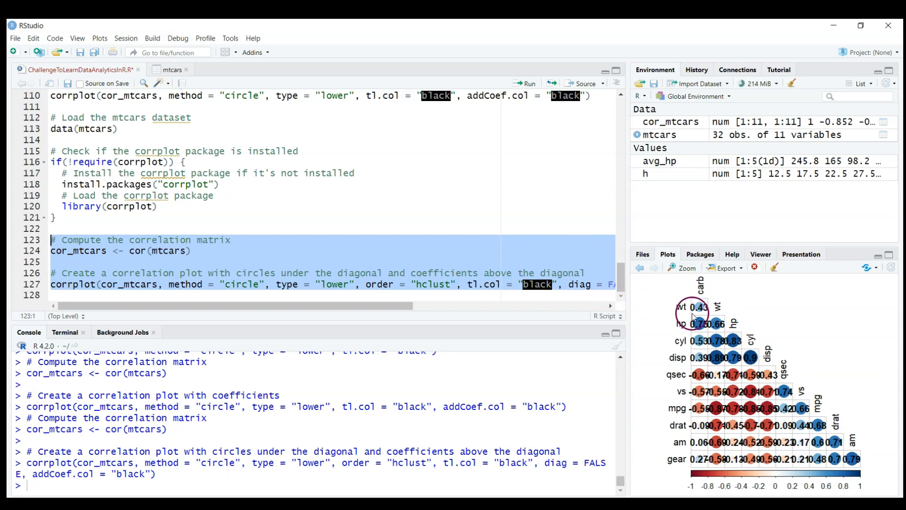
{"action": "left_click", "coordinate": [683, 267]}
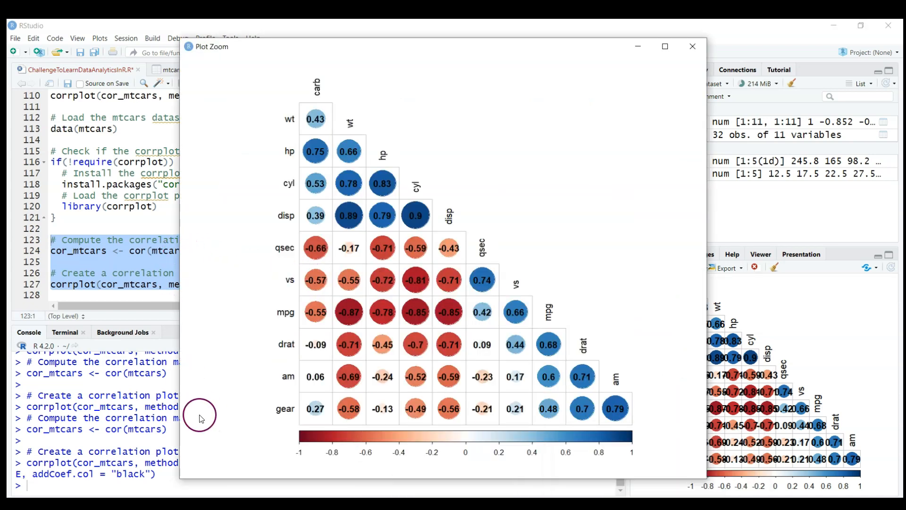
{"action": "left_click", "coordinate": [692, 46]}
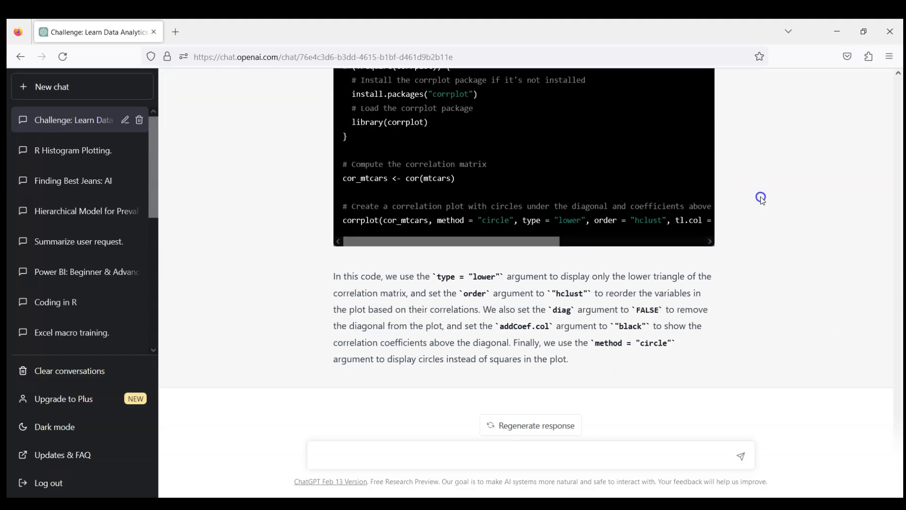
- Ask ChatGPT for a corrplot of variables with absolute mpg correlation above 50%, and copy the code
{"action": "left_click", "coordinate": [688, 136]}
{"action": "type", "text": "Please return to simple corrplot without values of"}
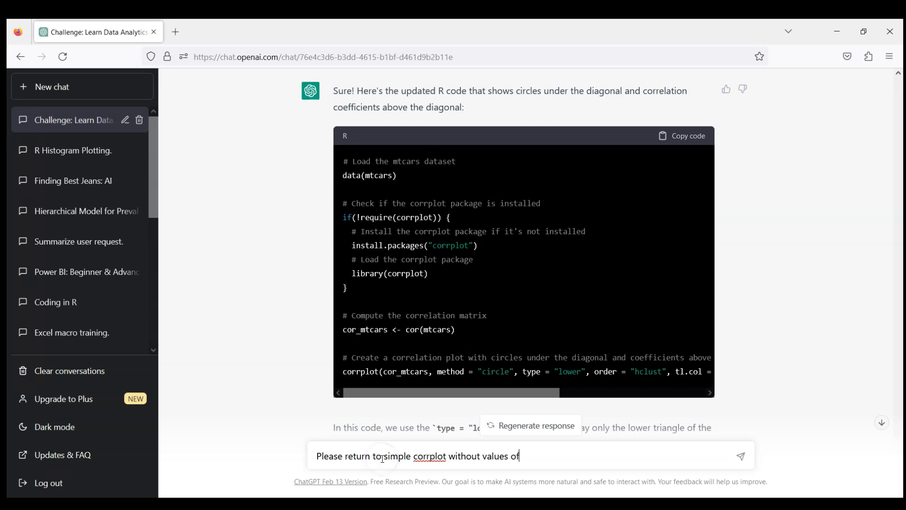
{"action": "type", "text": "correlation but only include those variables which h"}
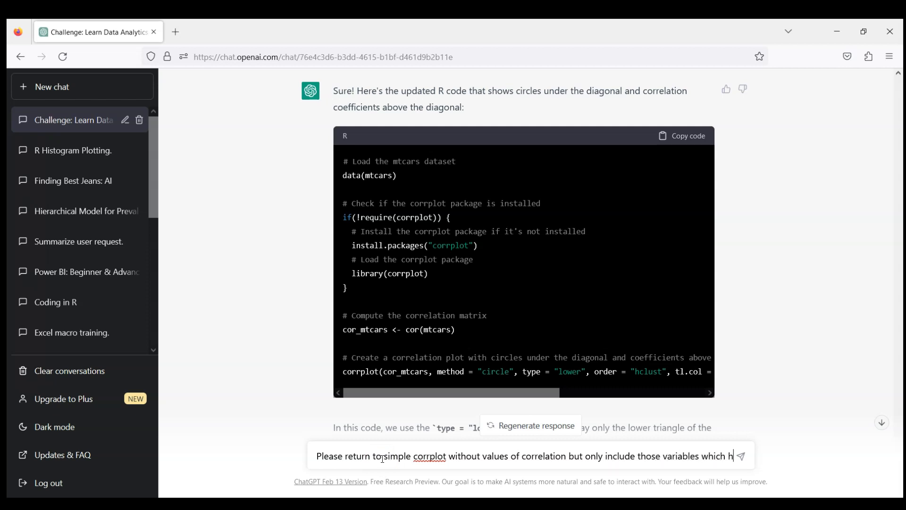
{"action": "type", "text": "ave correlation more than 4"}
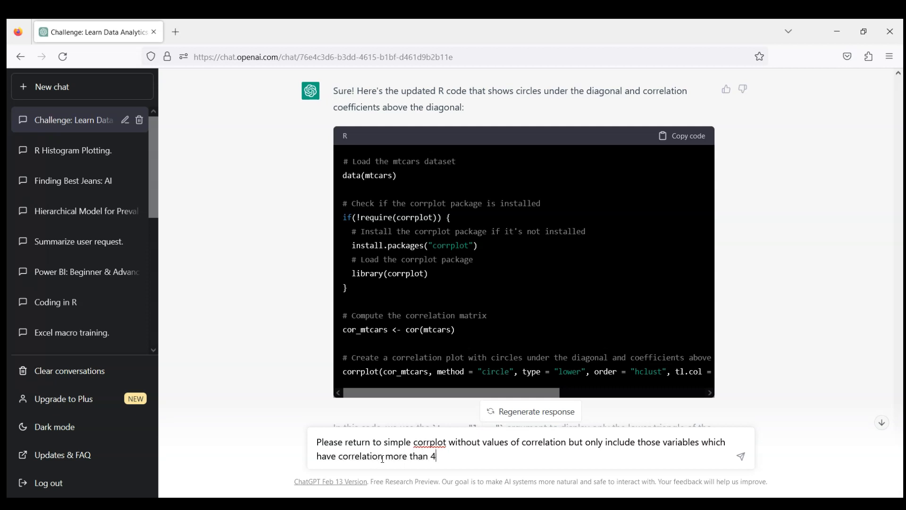
{"action": "type", "text": "0% in ab"}
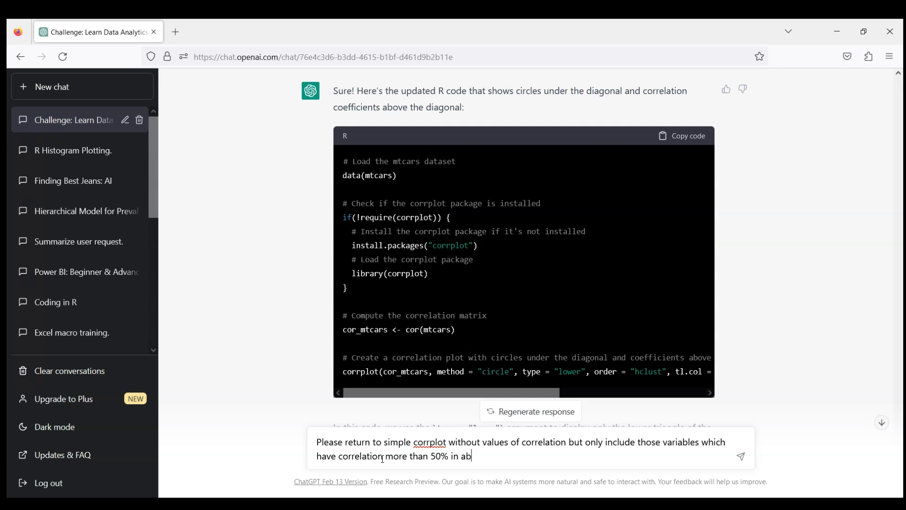
{"action": "type", "text": "solute value with pm"}
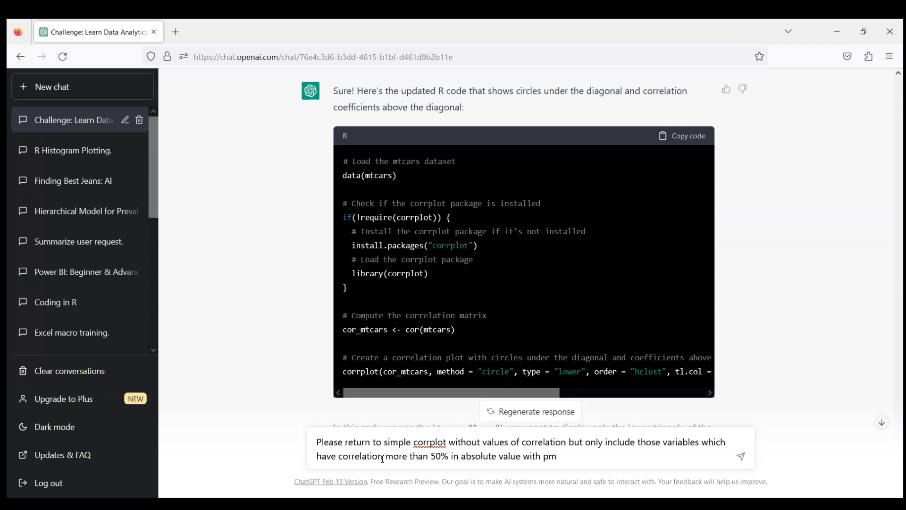
{"action": "left_click", "coordinate": [741, 457]}
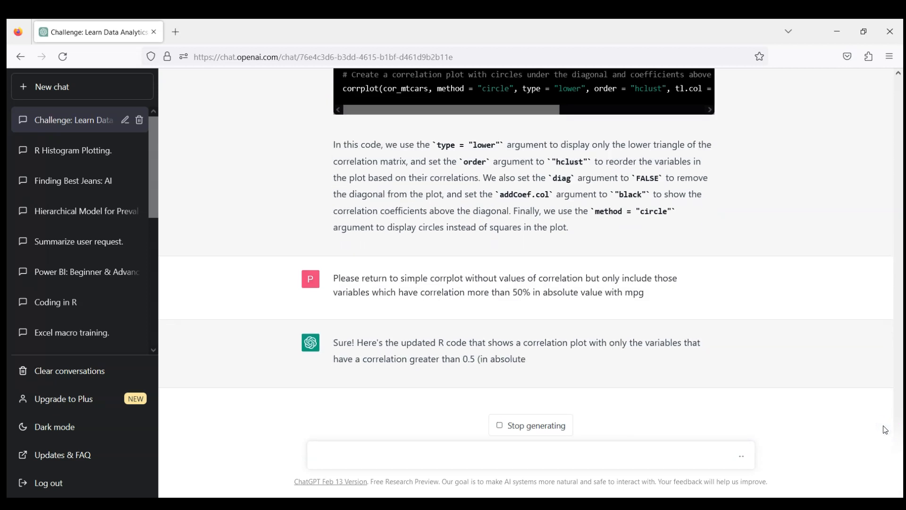
{"action": "scroll", "scroll_direction": "down", "scroll_amount": 3}
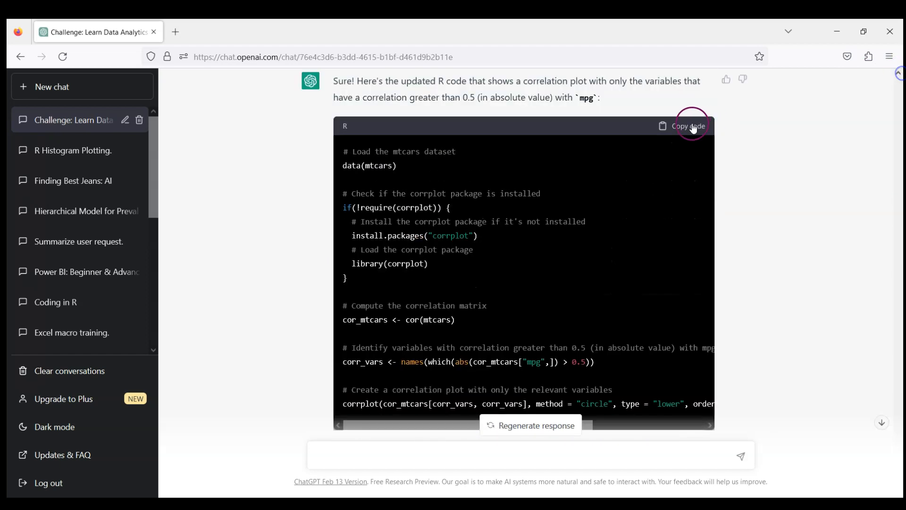
{"action": "left_click", "coordinate": [687, 126]}
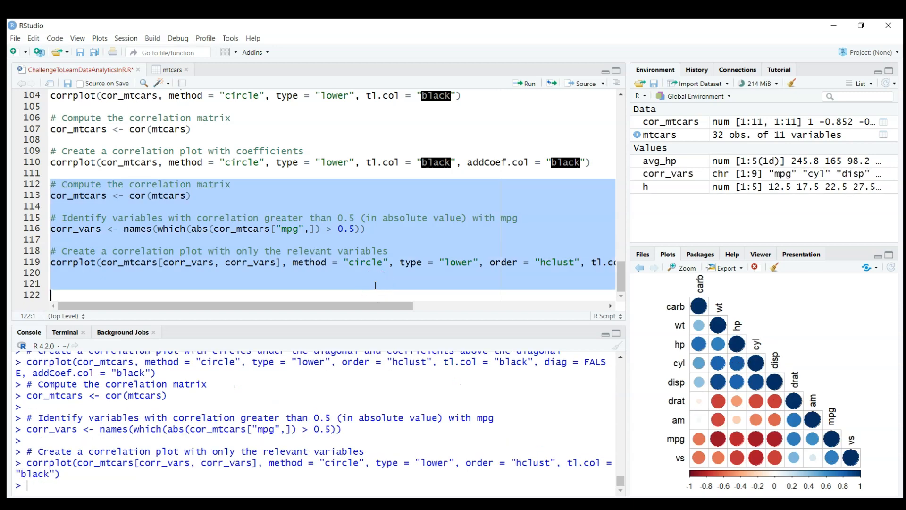
{"action": "mouse_move", "coordinate": [713, 316]}
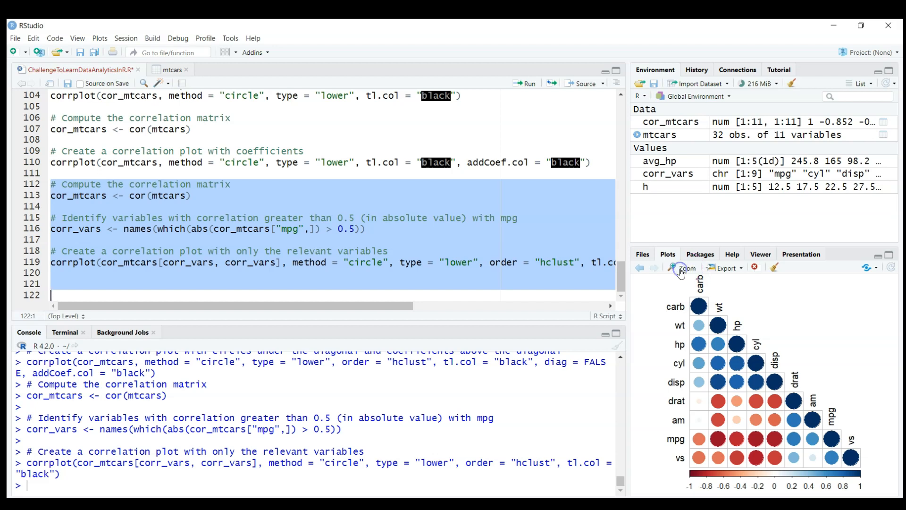
{"action": "mouse_move", "coordinate": [691, 491]}
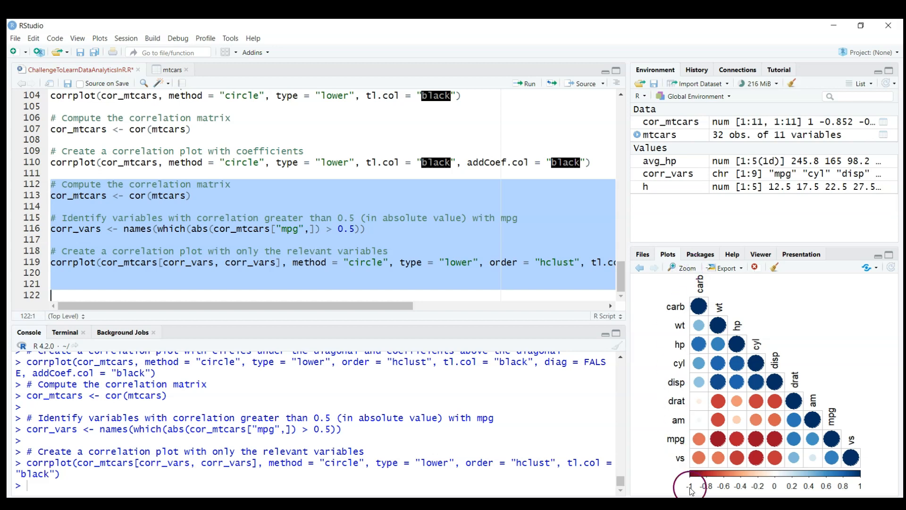
- Enlarge the filtered mpg corrplot in the Plot Zoom window
{"action": "left_click", "coordinate": [682, 267]}
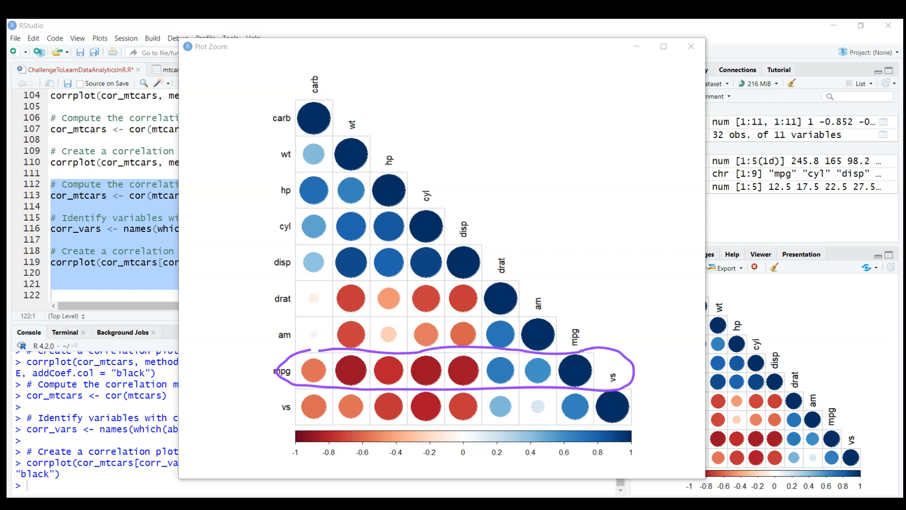
{"action": "mouse_move", "coordinate": [844, 44]}
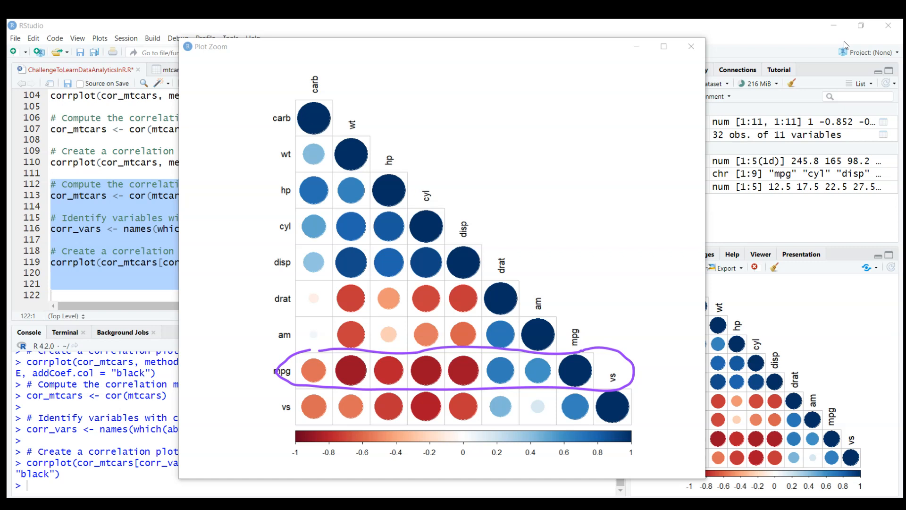
- Annotate the enlarged corrplot, bracketing the drat-to-vs rows and marking it with a check
{"action": "left_click_drag", "start_coordinate": [241, 279], "coordinate": [283, 278]}
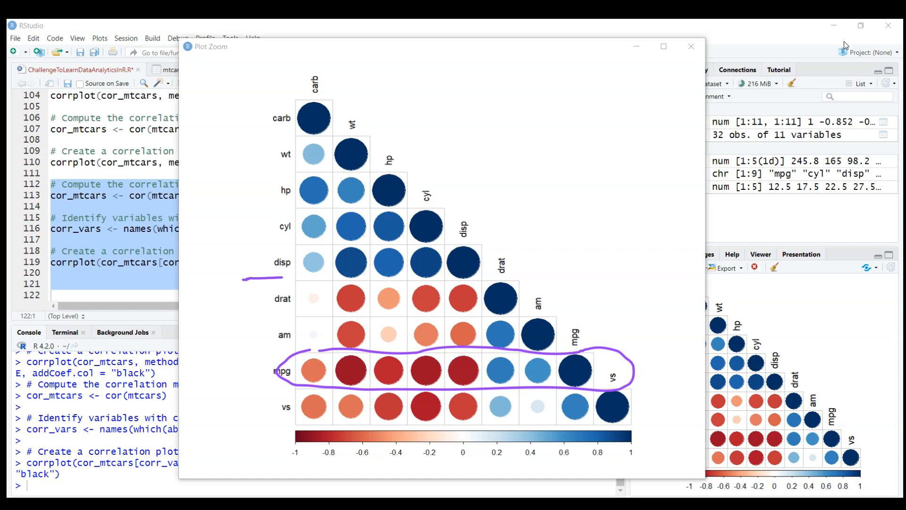
{"action": "left_click_drag", "start_coordinate": [243, 281], "coordinate": [267, 427]}
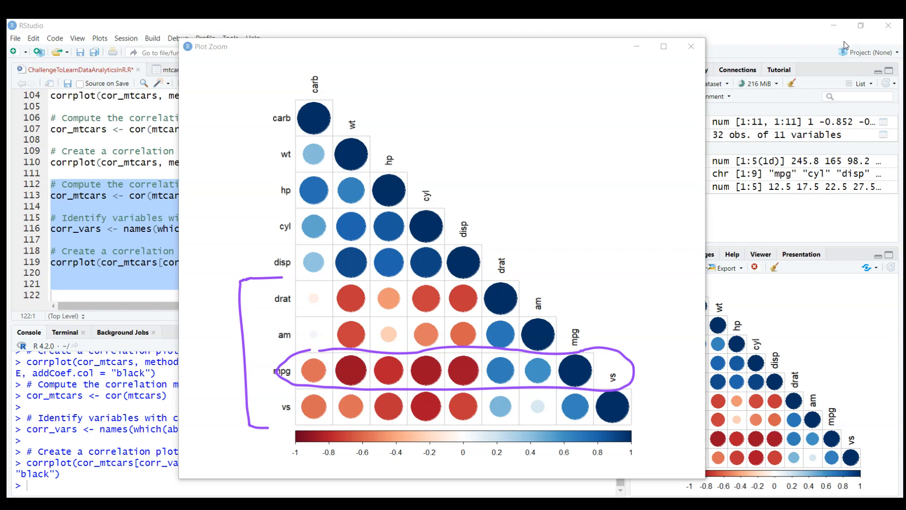
{"action": "left_click_drag", "start_coordinate": [496, 204], "coordinate": [598, 142]}
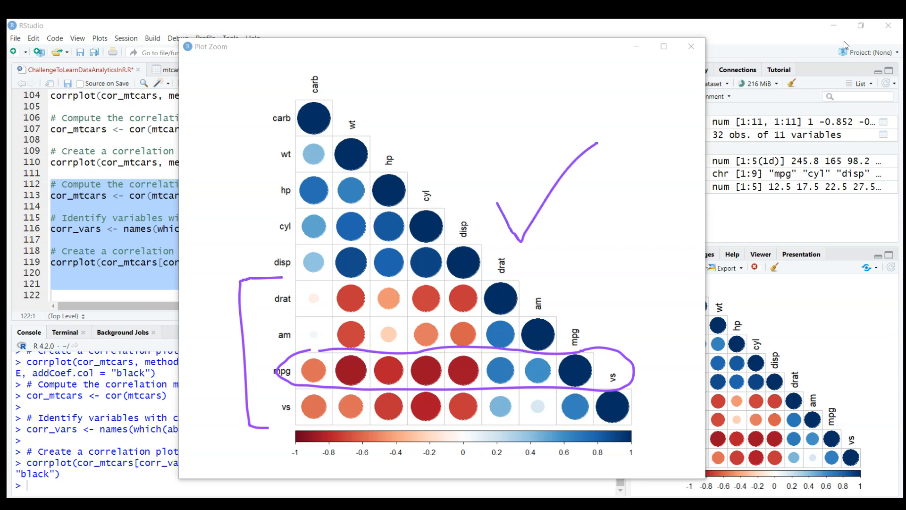